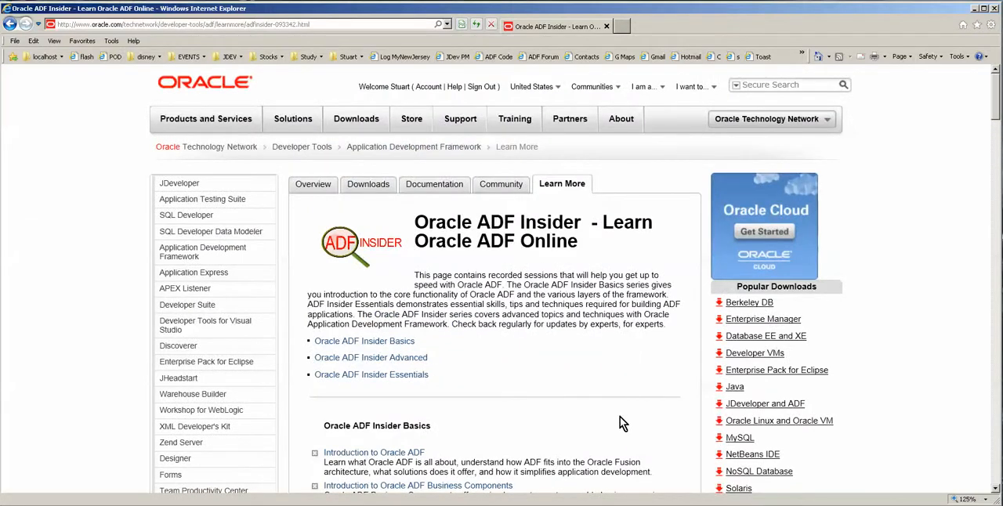
pyautogui.moveTo(608, 401)
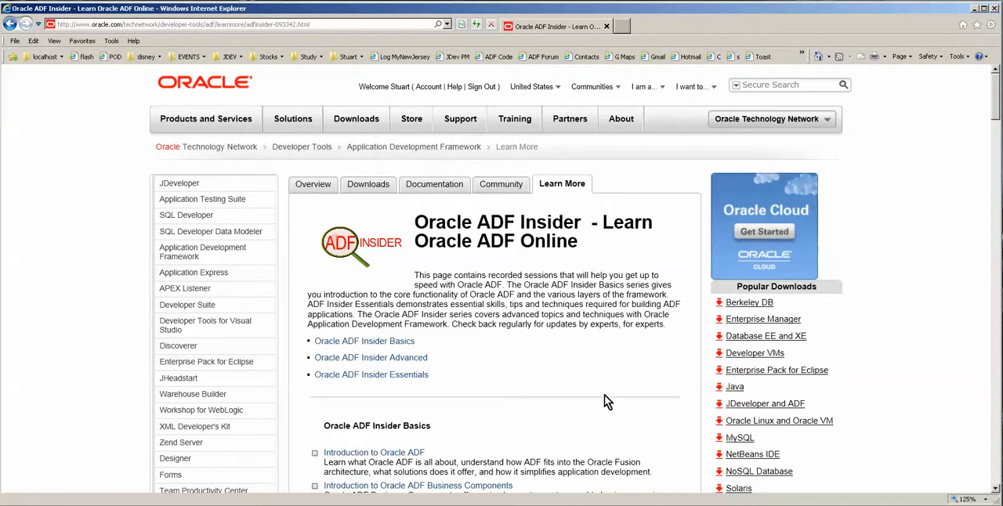
# - Bring up Internet Options from the Tools menu and confirm it with OK
pyautogui.scroll(-3)
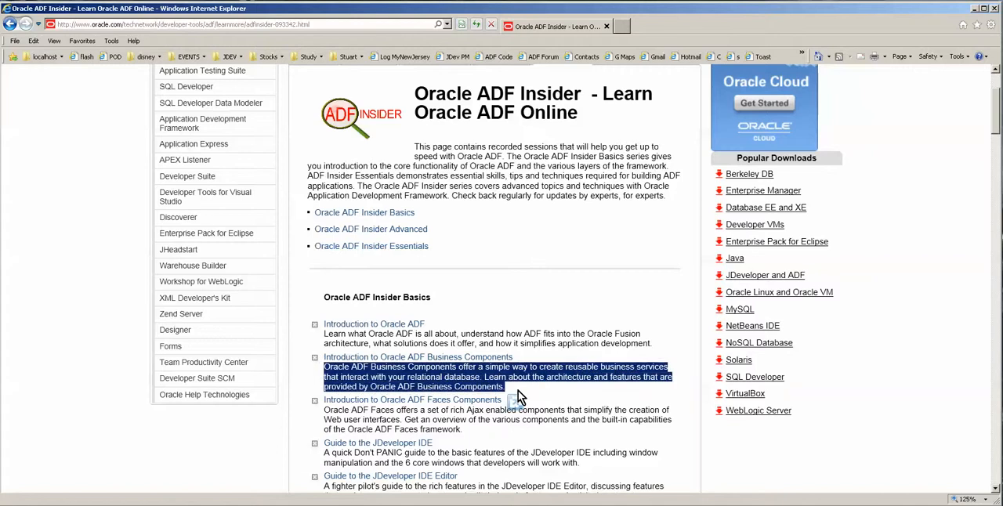
pyautogui.scroll(-3)
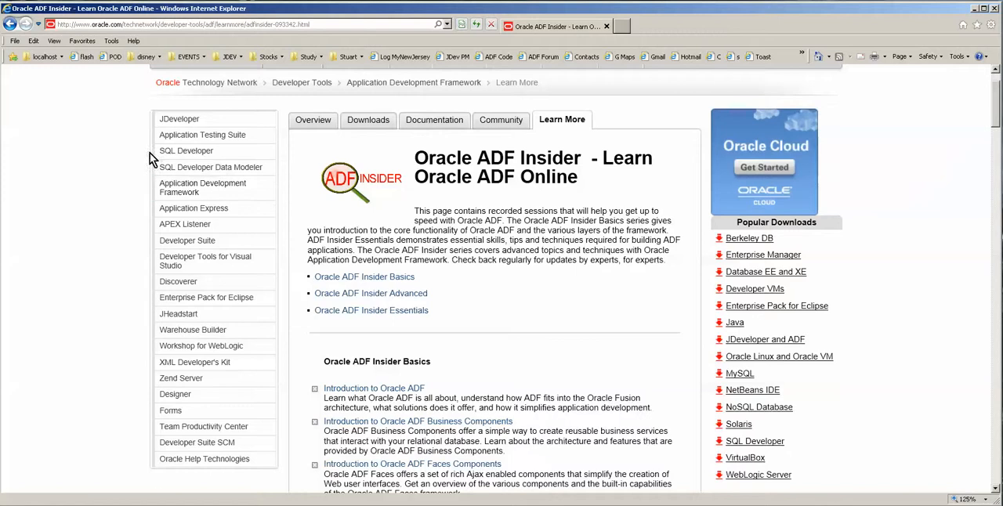
pyautogui.moveTo(75, 107)
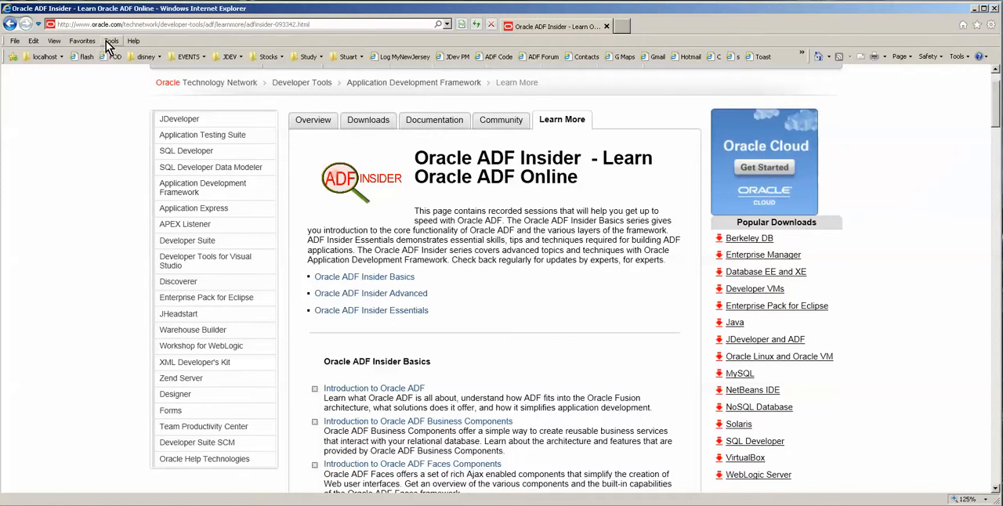
pyautogui.click(112, 40)
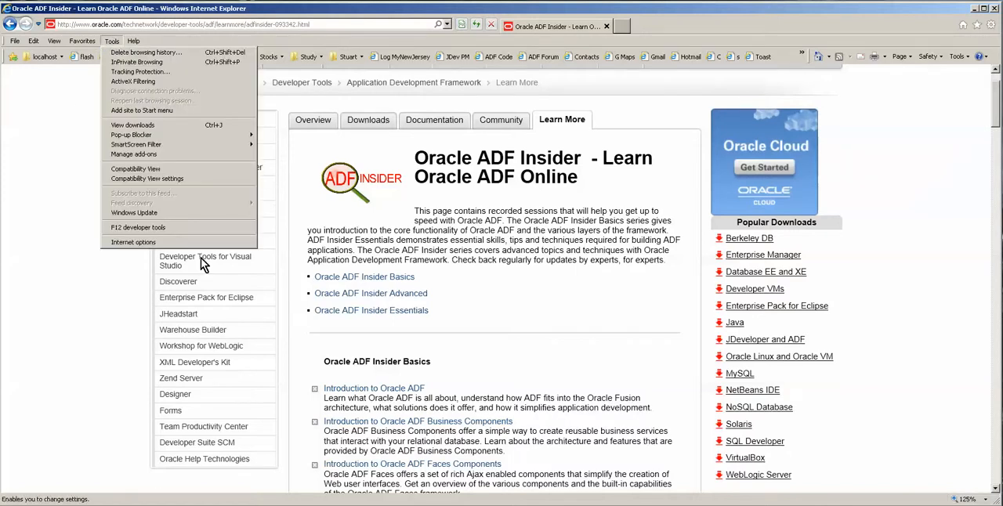
pyautogui.click(132, 242)
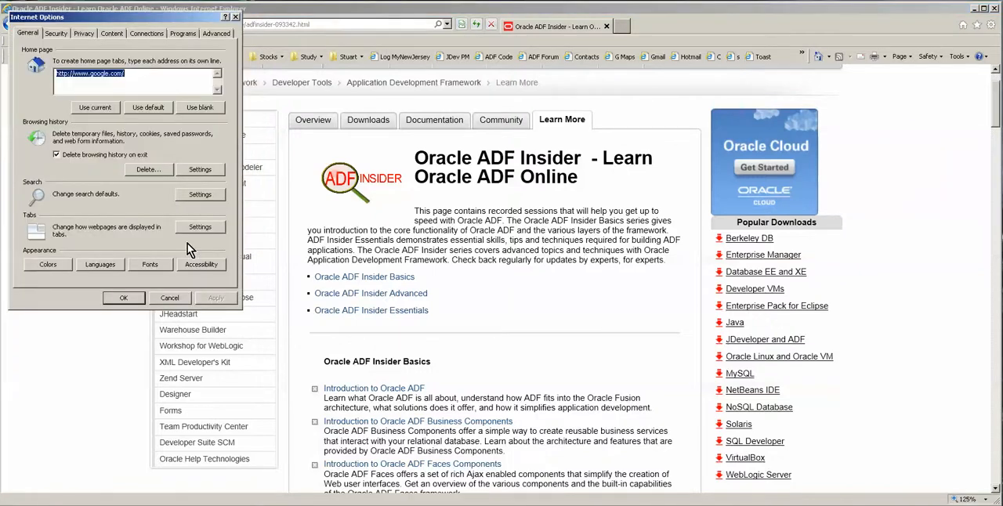
pyautogui.moveTo(132, 180)
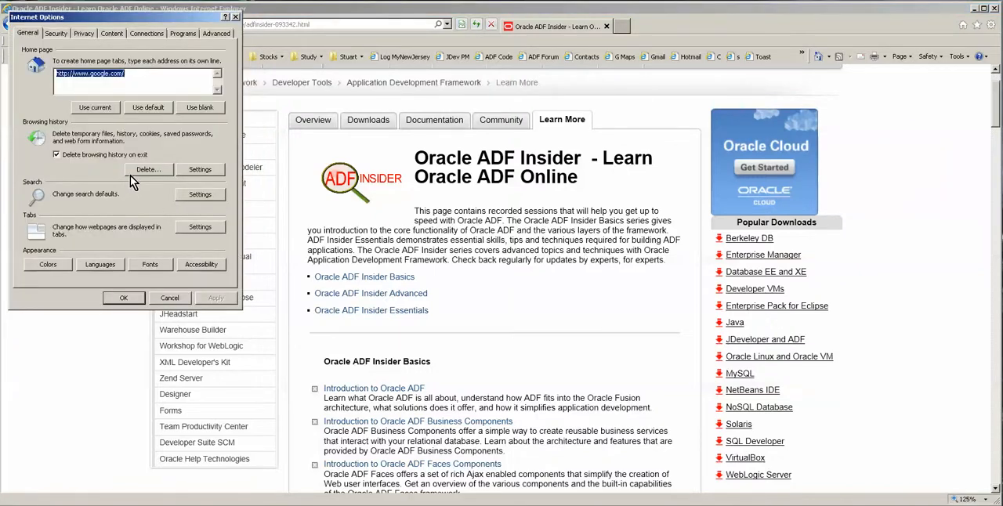
pyautogui.click(149, 170)
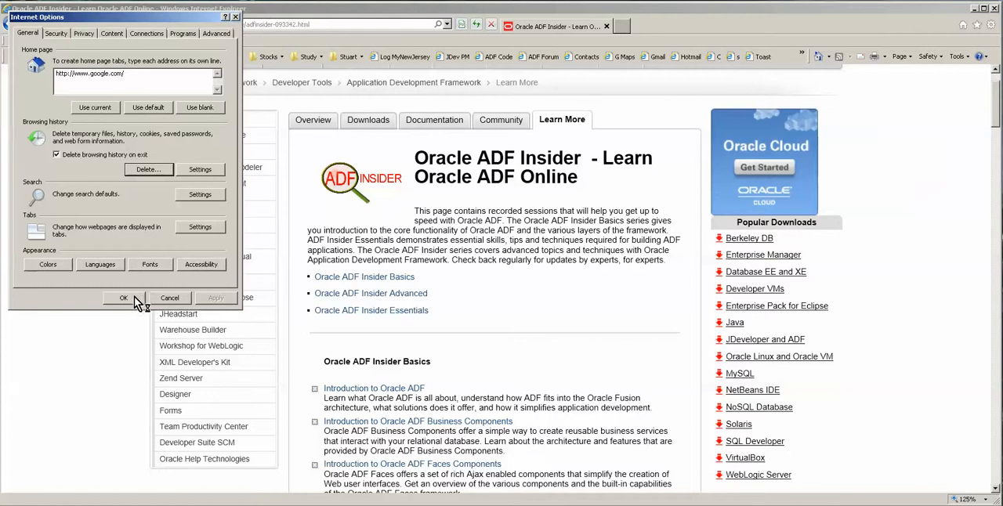
pyautogui.click(122, 298)
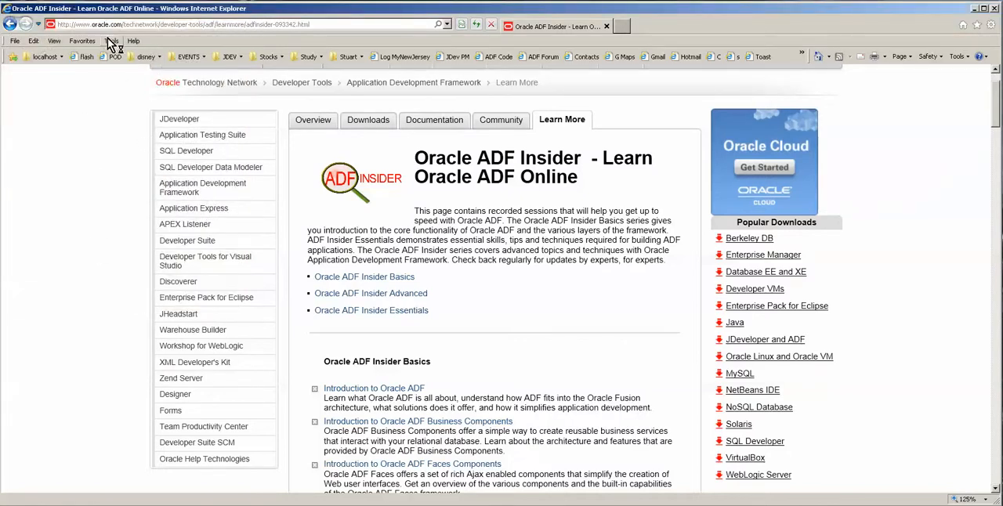
# - Reopen Internet Options and go into the Temporary Internet Files and History settings
pyautogui.click(111, 41)
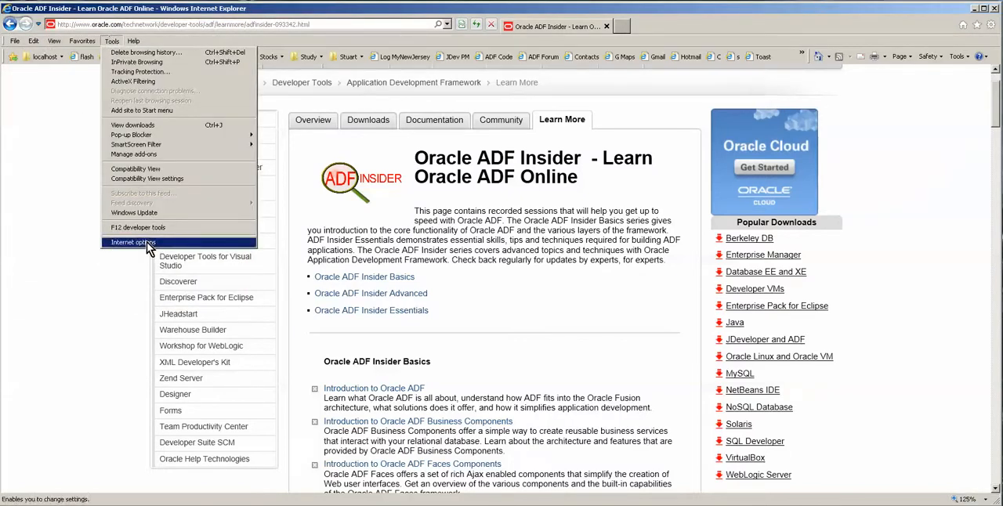
pyautogui.click(132, 242)
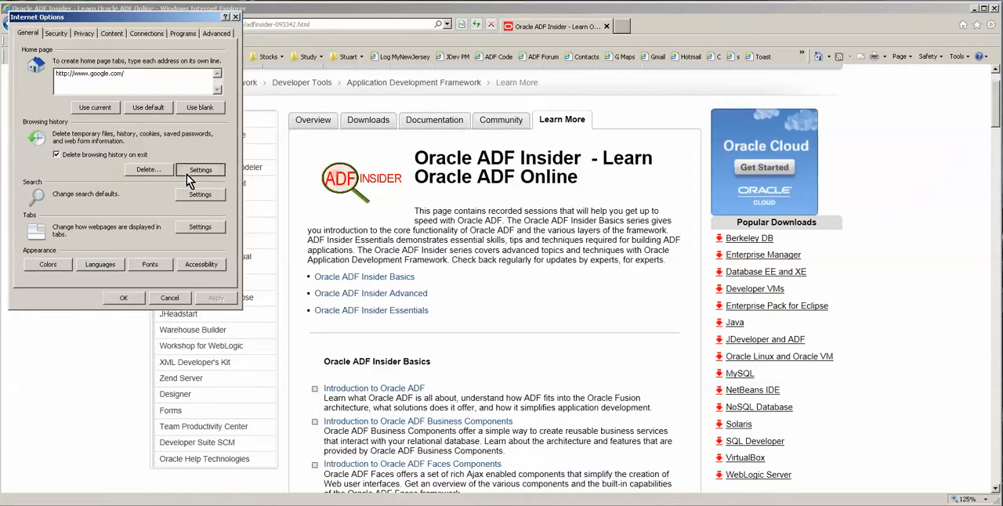
pyautogui.click(201, 169)
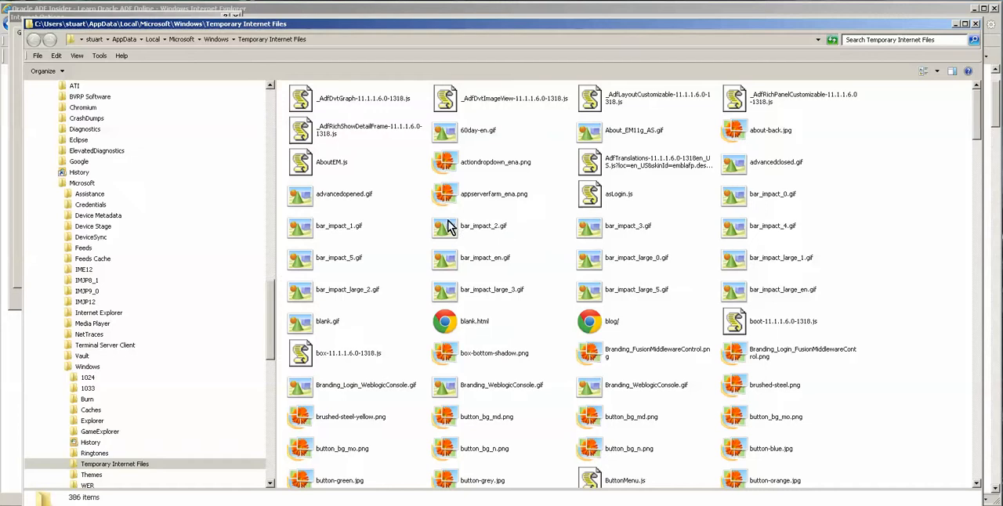
pyautogui.moveTo(461, 188)
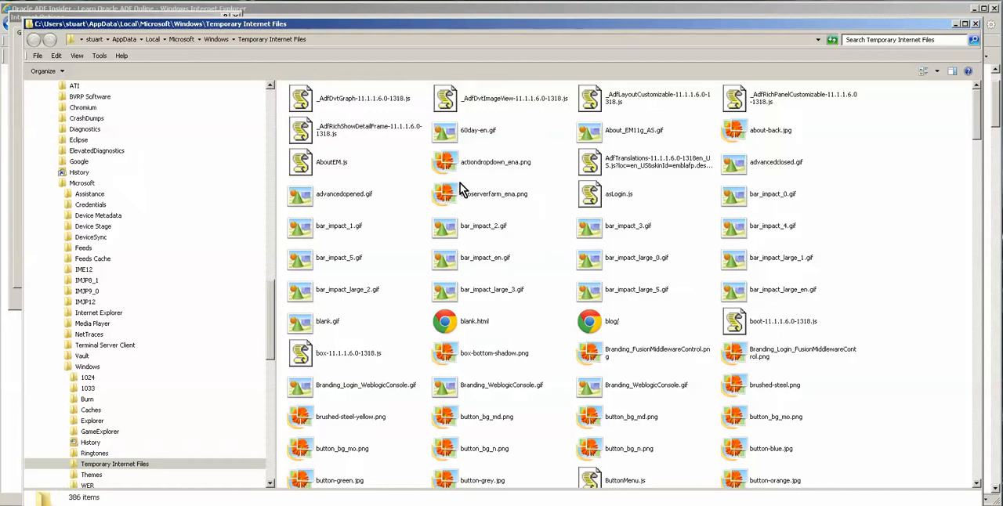
# - Show the Temporary Internet Files as a detailed list and head to the Low folder via the address path
pyautogui.click(937, 71)
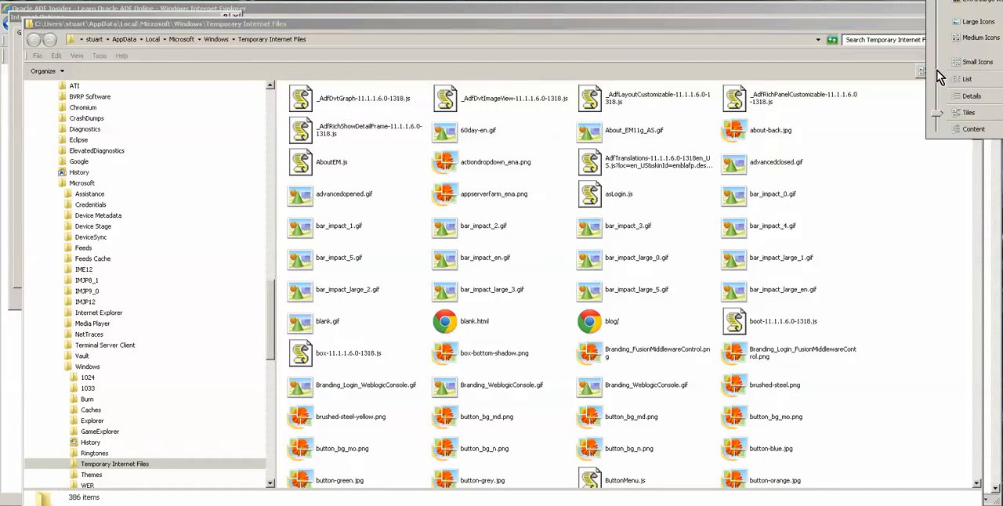
pyautogui.click(973, 95)
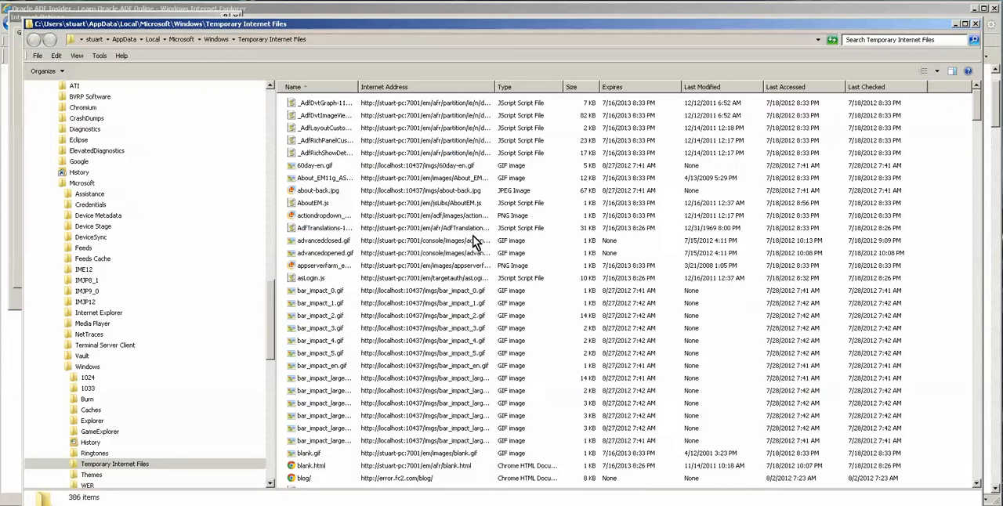
pyautogui.moveTo(368, 119)
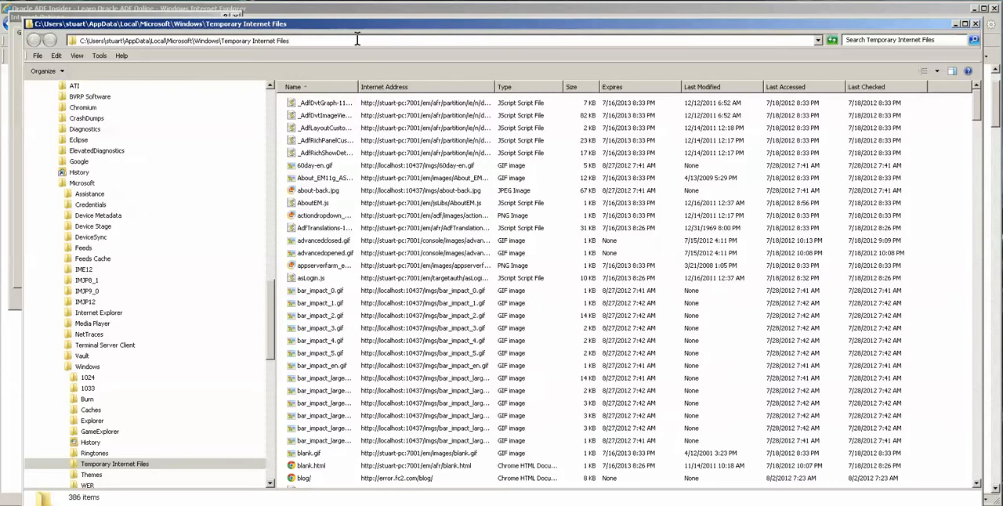
pyautogui.write('low')
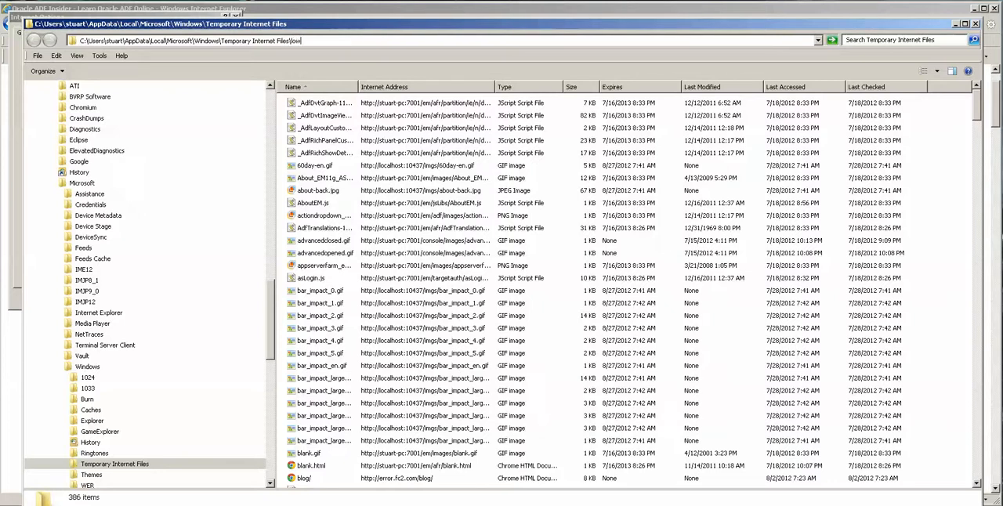
# - Enter Low\Content.IE5, allowing the blocked folder to open past the security warning
pyautogui.click(110, 474)
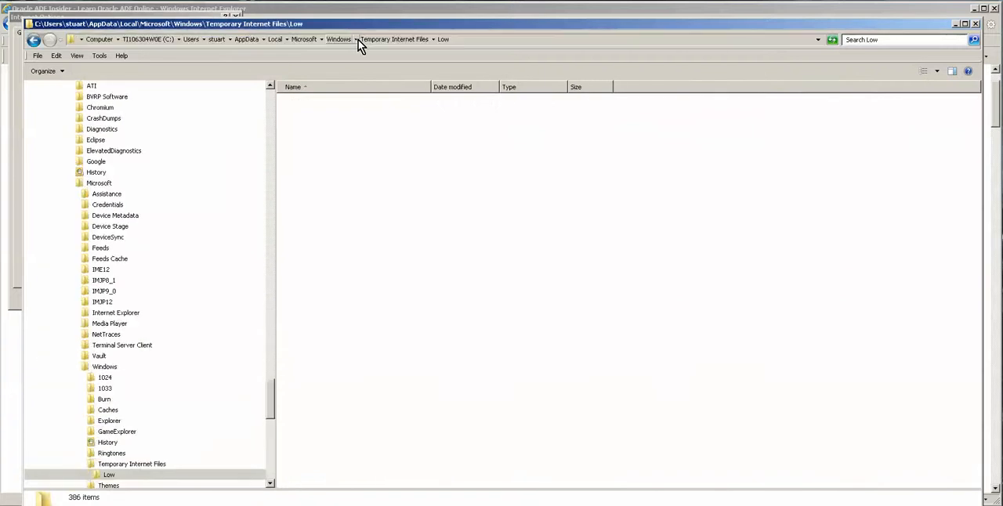
pyautogui.click(109, 473)
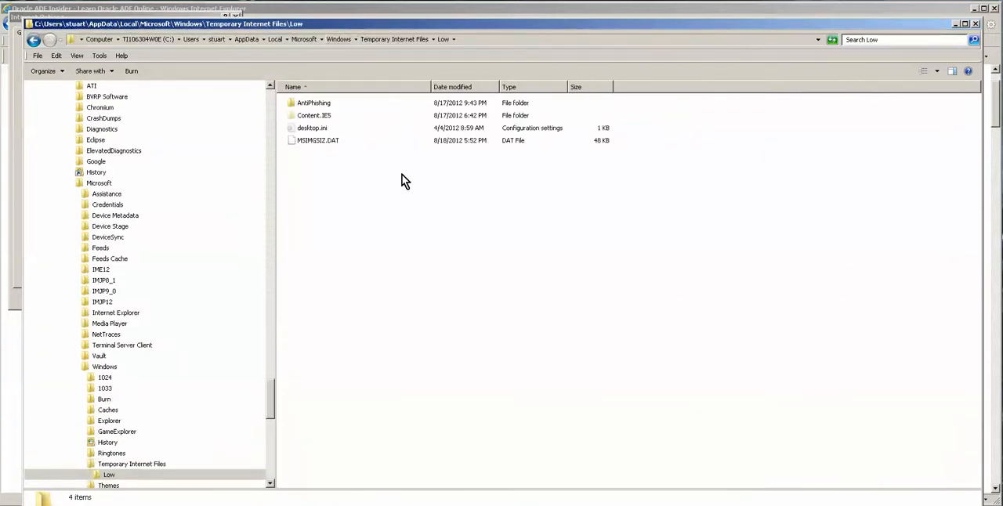
pyautogui.doubleClick(313, 116)
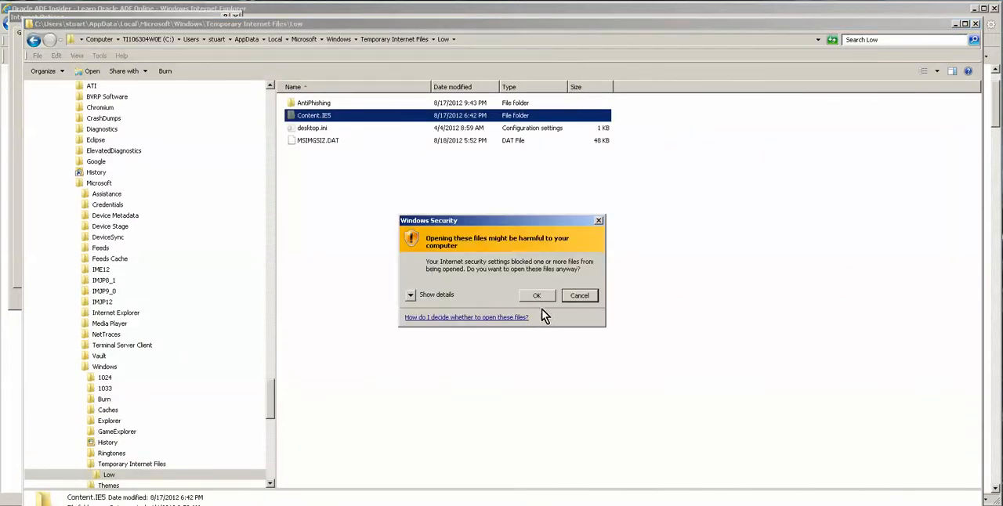
pyautogui.click(536, 294)
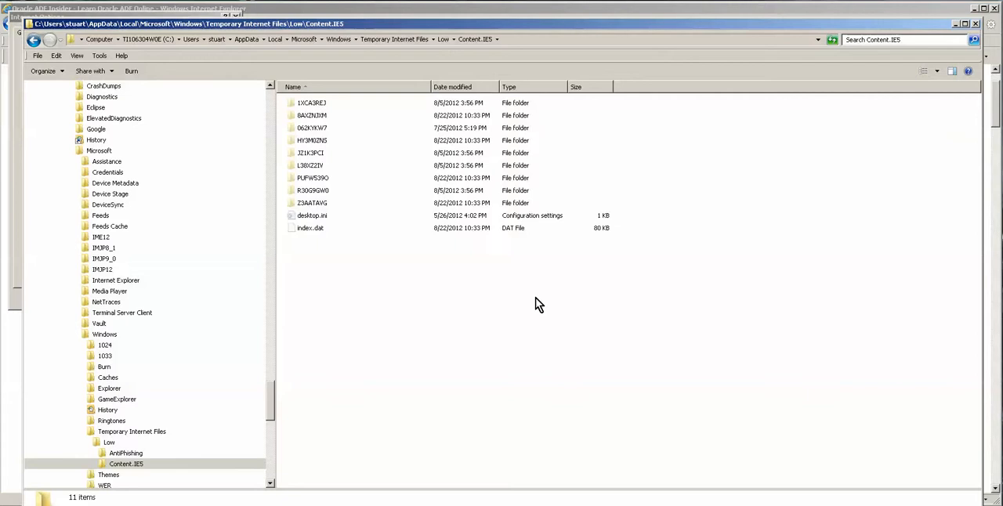
pyautogui.moveTo(790, 461)
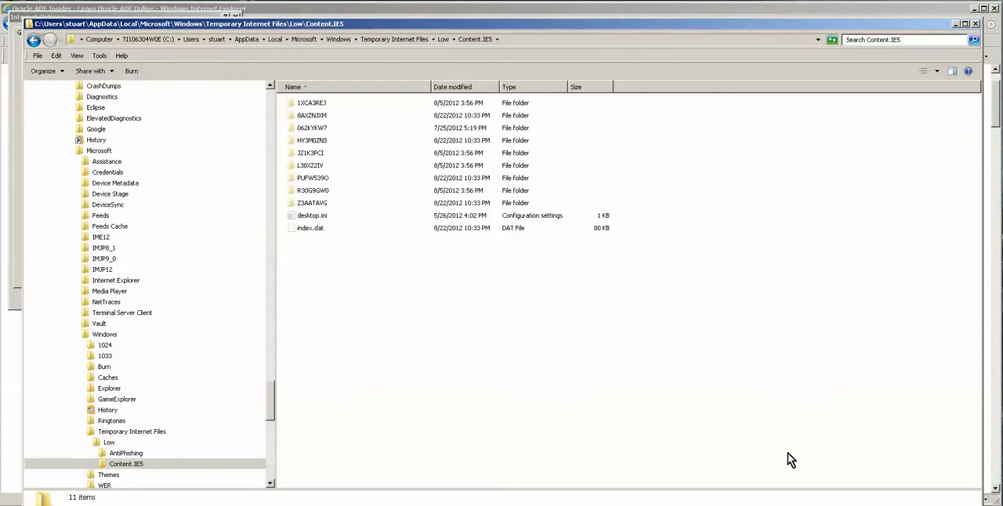
pyautogui.moveTo(404, 340)
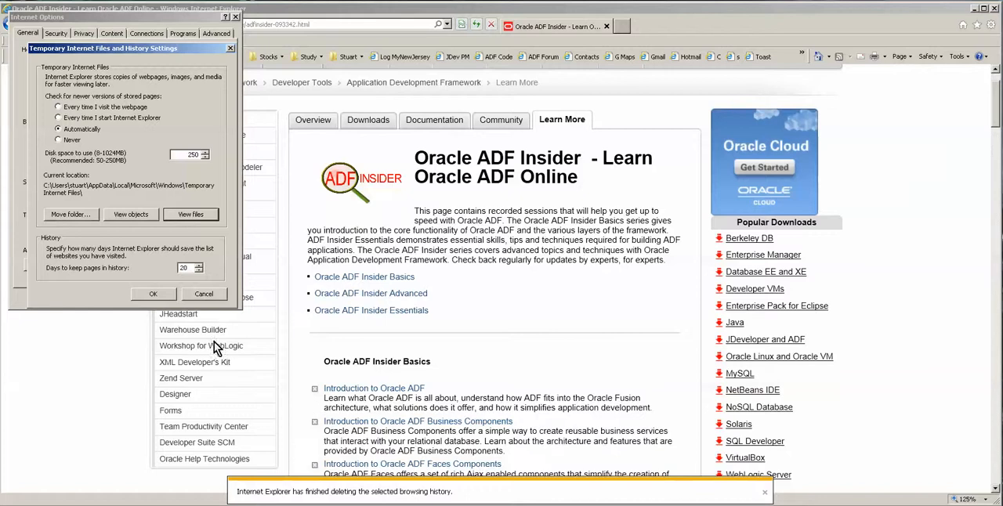
# - Dismiss the temporary files settings with OK and scroll down to the ADF Insider Advanced sessions
pyautogui.click(153, 295)
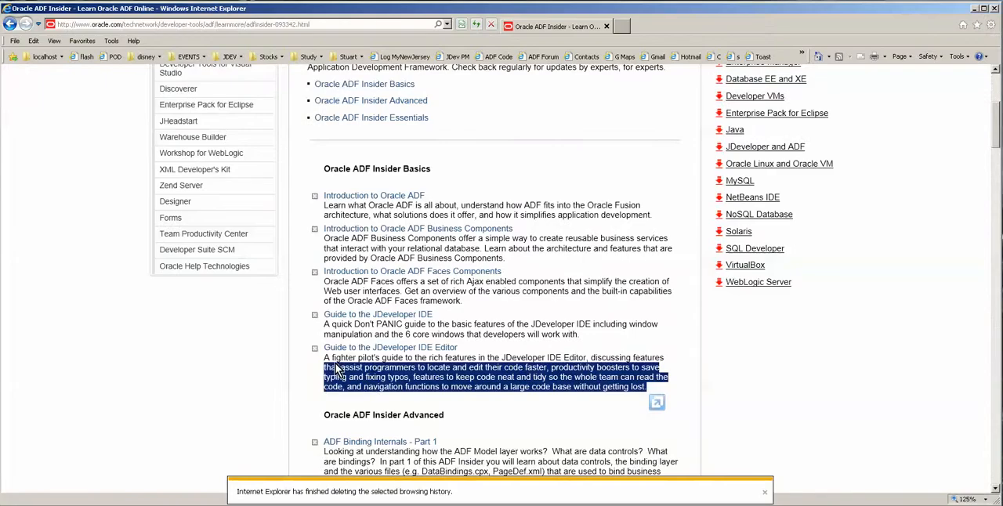
pyautogui.scroll(-3)
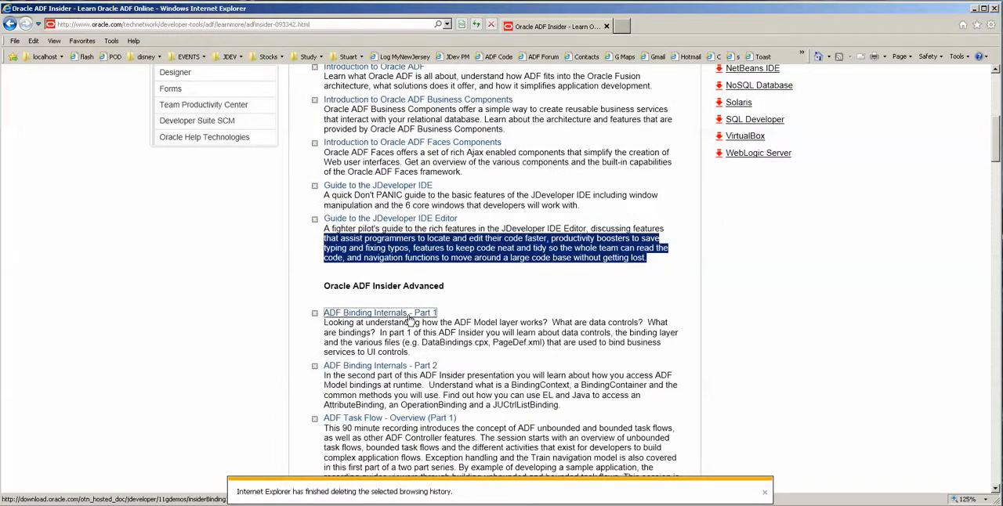
# - Clear the history-deleted notice and start playing the ADF Security session video
pyautogui.click(379, 313)
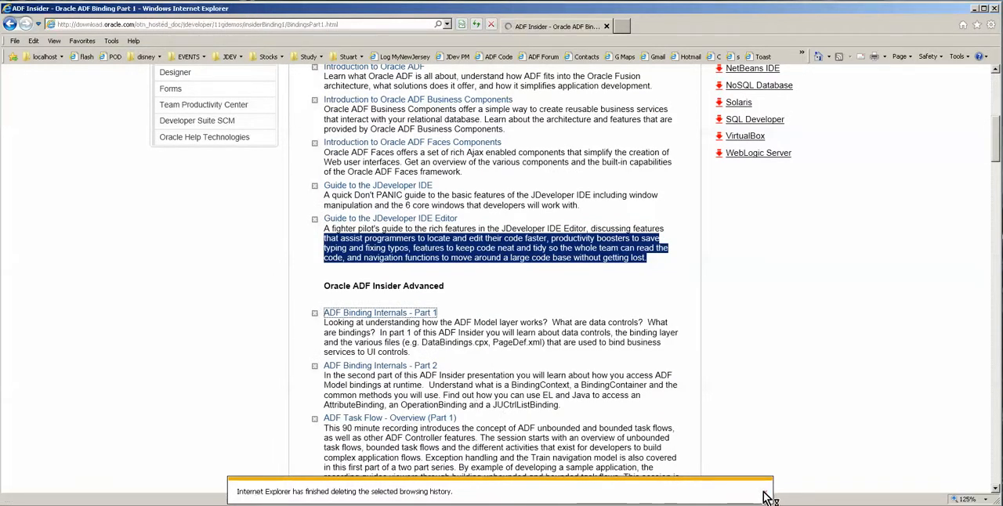
pyautogui.click(379, 313)
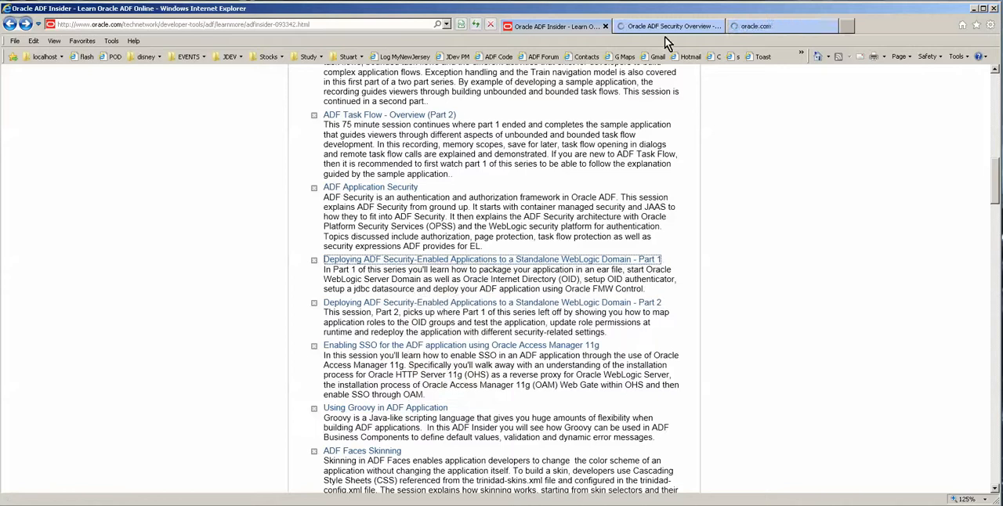
pyautogui.click(493, 258)
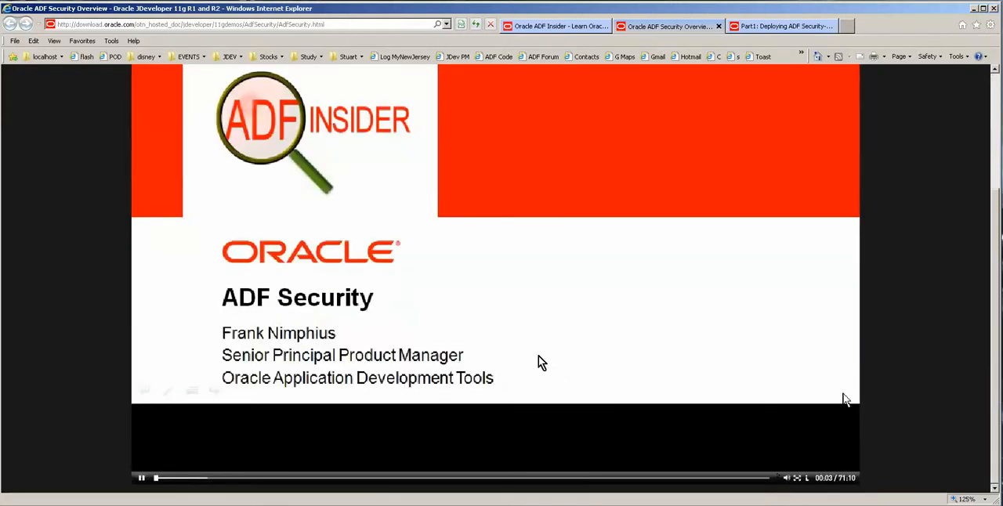
# - Flip between the session listing, the playing video and the Content.IE5 cache folder window
pyautogui.click(780, 25)
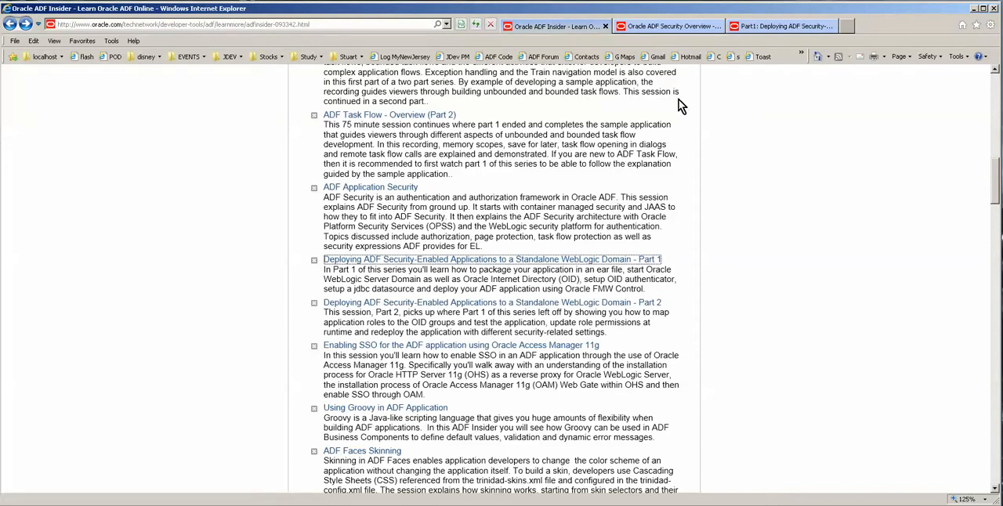
pyautogui.click(492, 260)
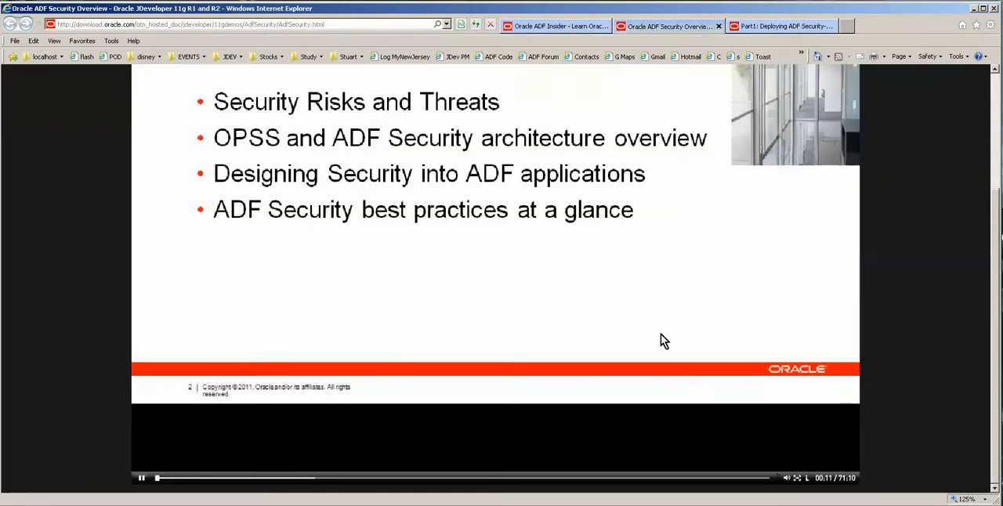
pyautogui.click(780, 25)
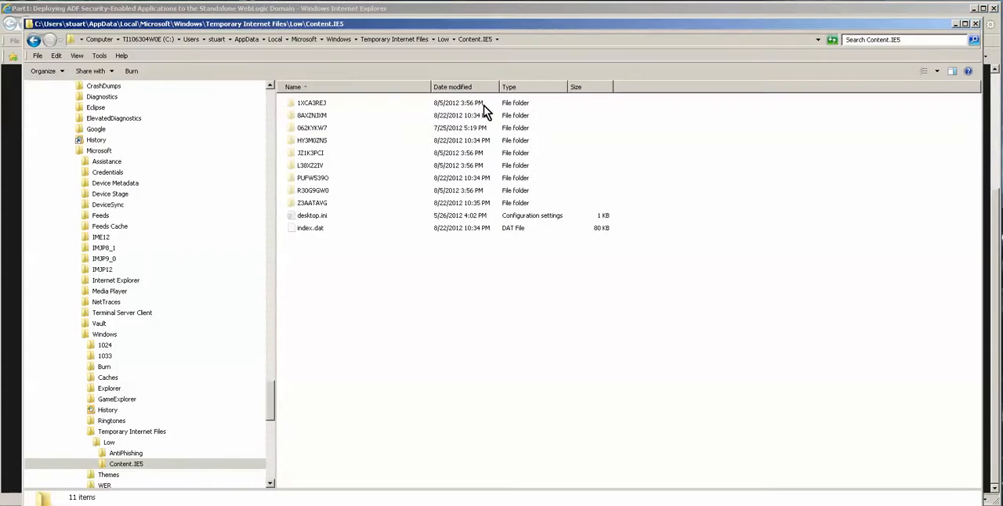
# - Open the first Content.IE5 cache subfolder and browse its cached web page files
pyautogui.click(312, 104)
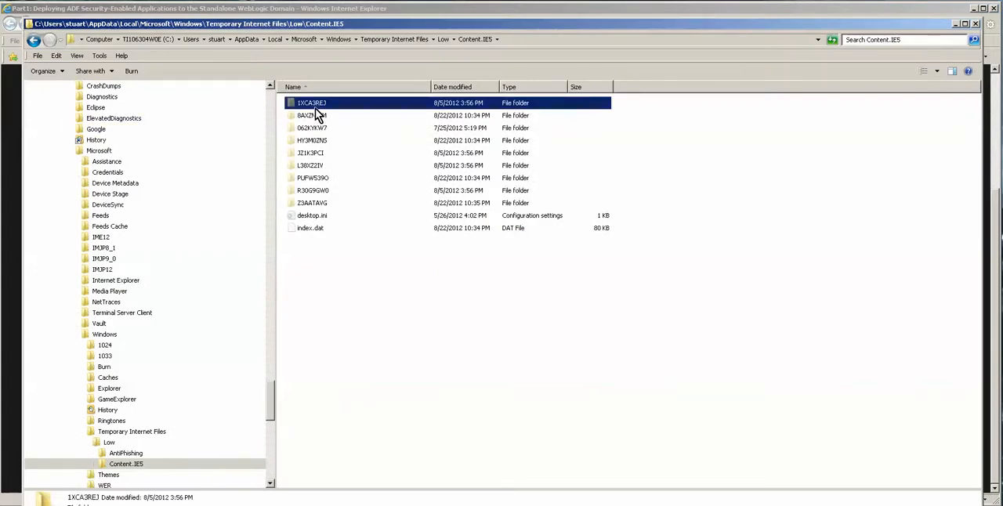
pyautogui.doubleClick(312, 103)
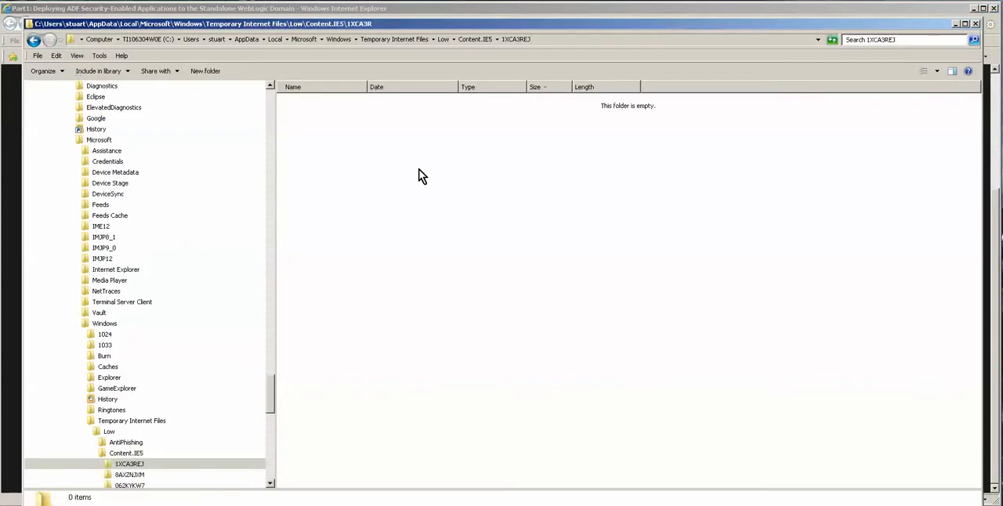
pyautogui.moveTo(298, 323)
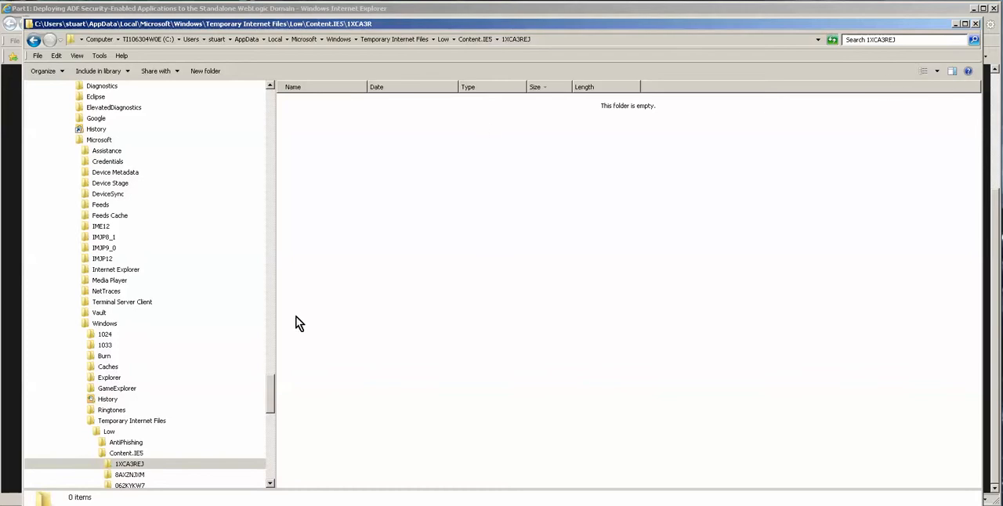
pyautogui.scroll(-3)
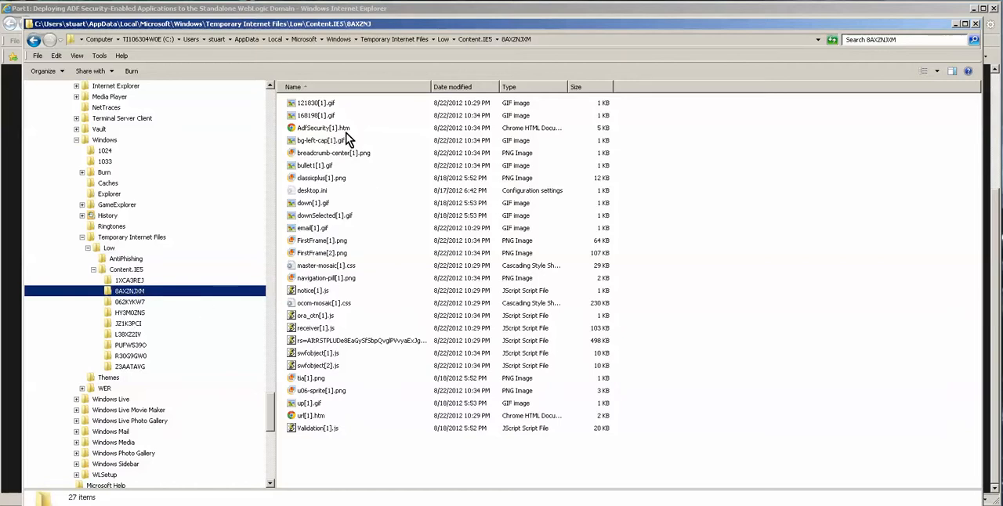
pyautogui.moveTo(583, 88)
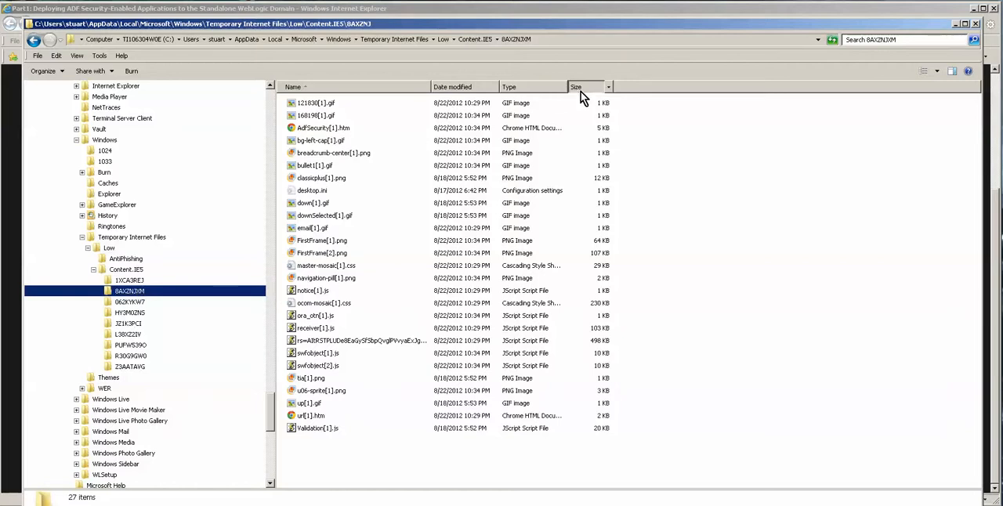
pyautogui.click(577, 88)
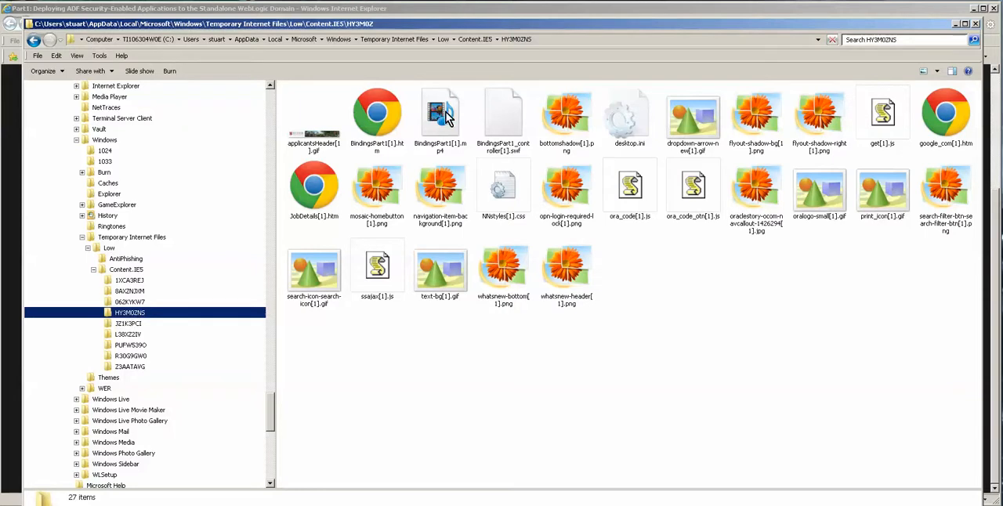
# - Select the BindingsPart1 MP4 video and switch the folder to Details view
pyautogui.click(439, 113)
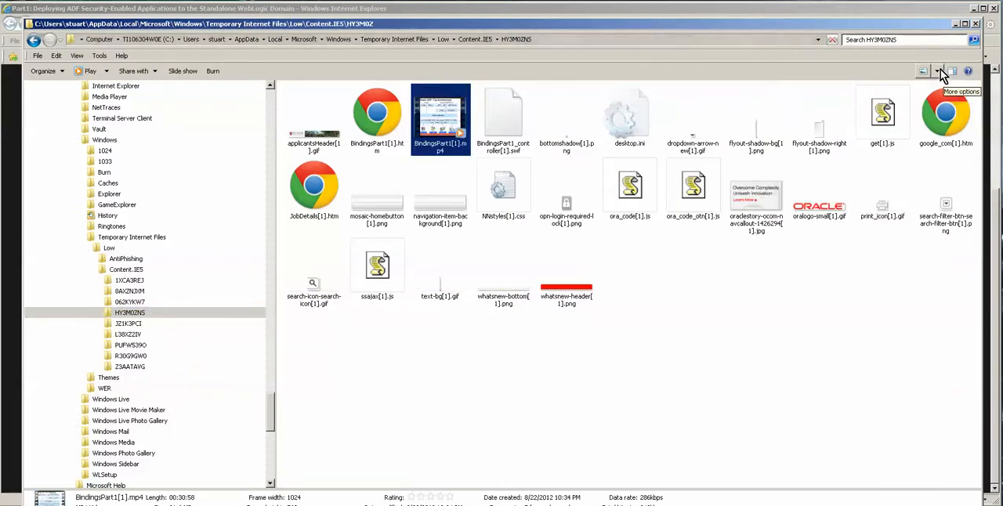
pyautogui.click(936, 71)
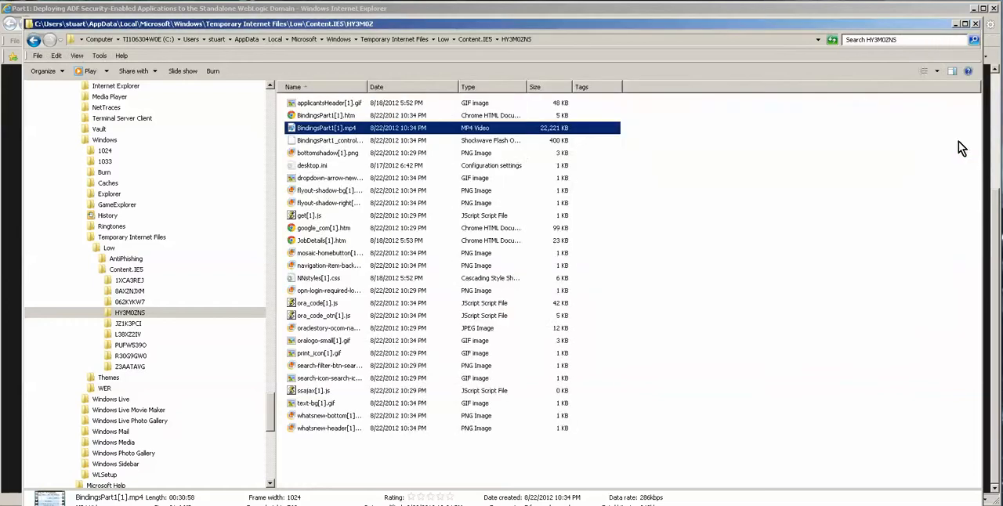
pyautogui.moveTo(640, 184)
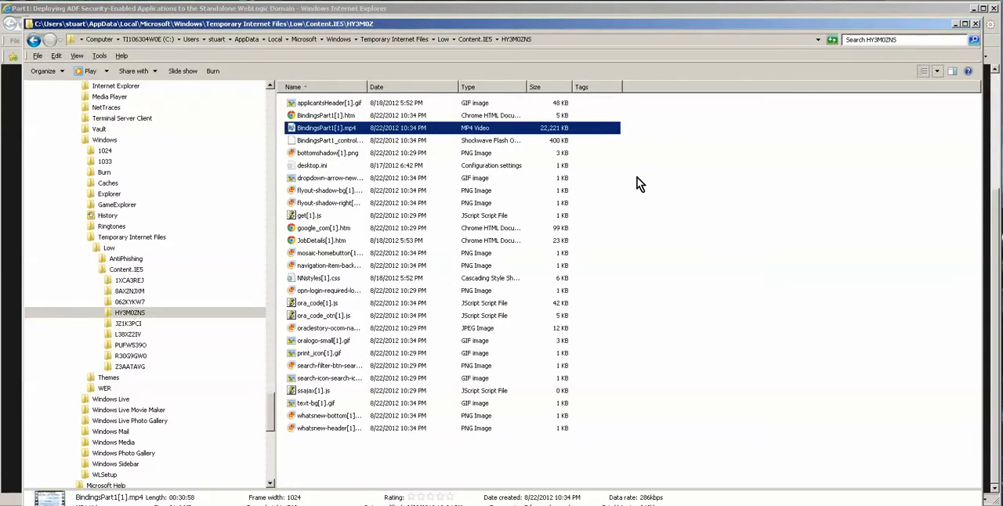
pyautogui.moveTo(414, 226)
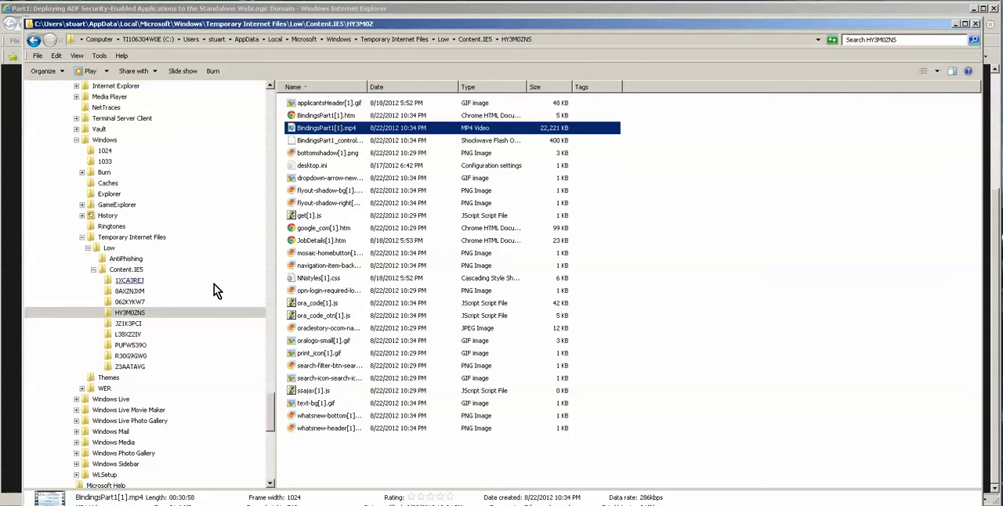
# - Check each remaining Content.IE5 subfolder and sort Z3AATAYG by Type so AdfSecurityEdited[1].mp4 tops the list
pyautogui.click(128, 325)
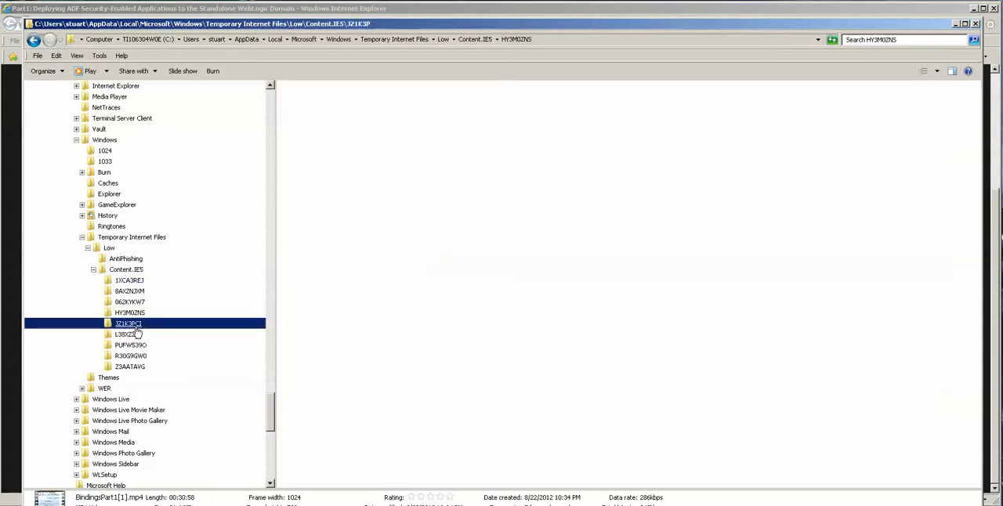
pyautogui.click(125, 334)
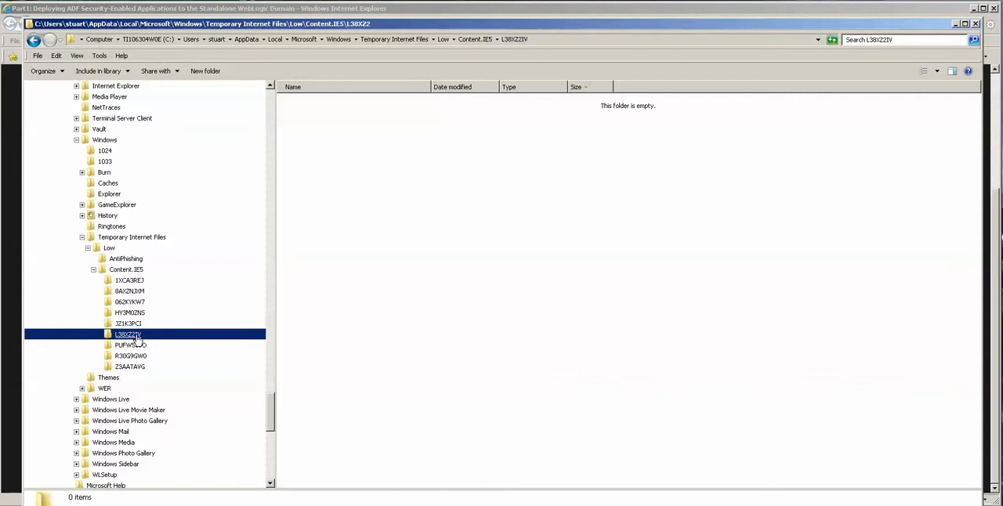
pyautogui.click(132, 345)
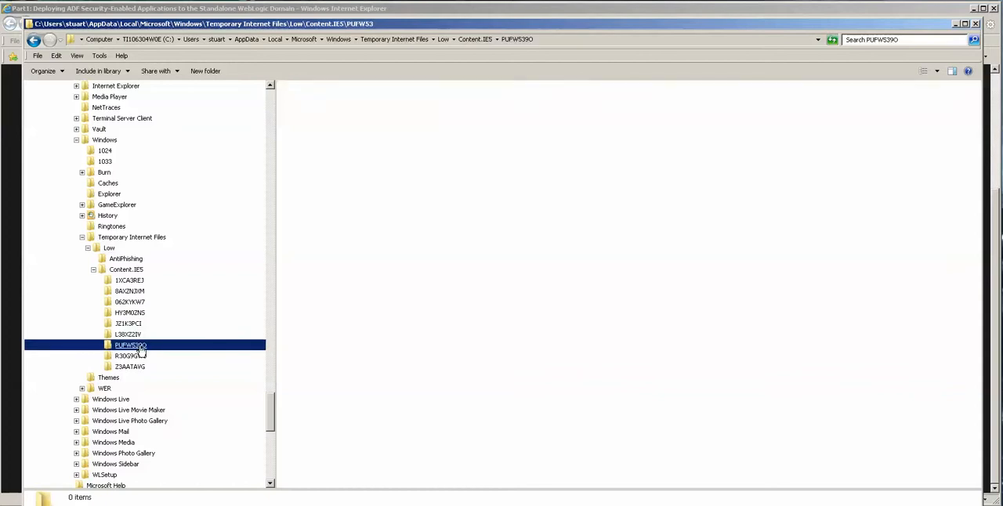
pyautogui.doubleClick(130, 345)
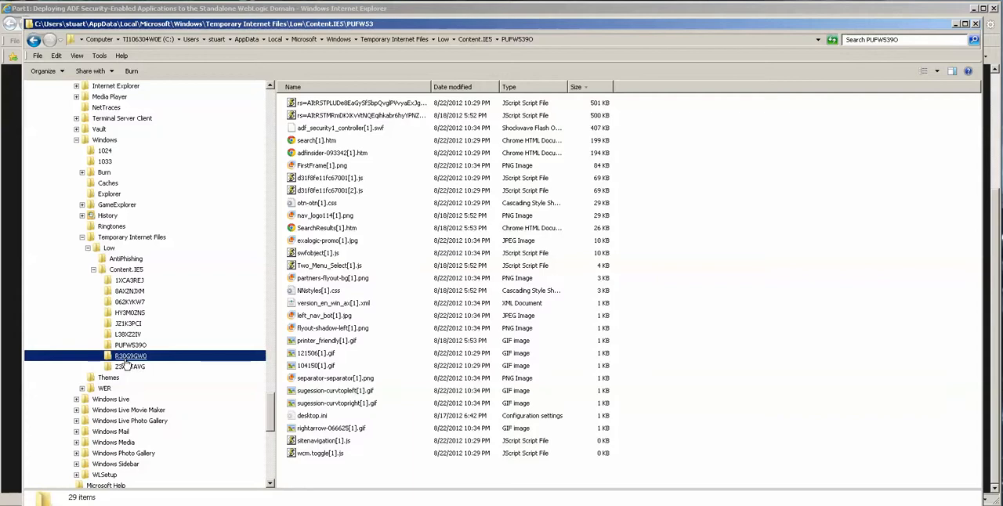
pyautogui.click(129, 367)
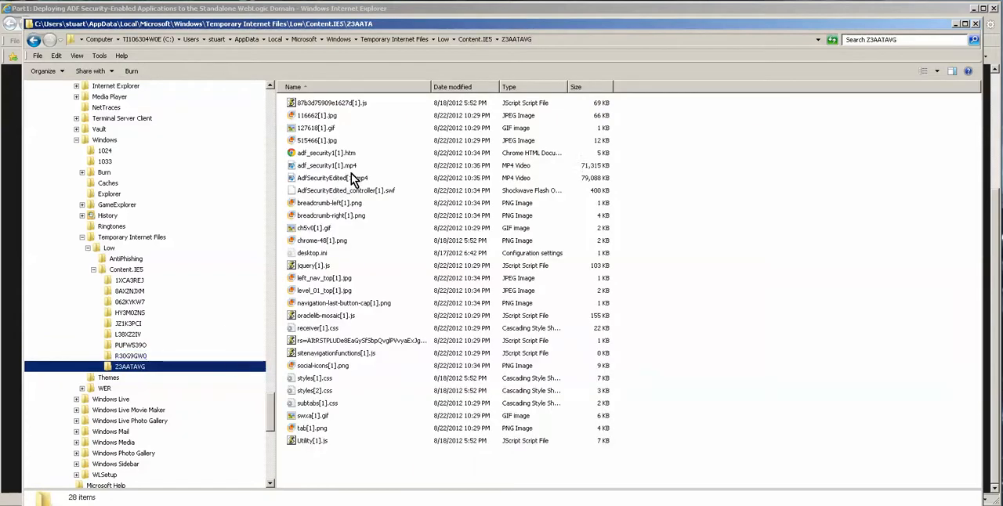
pyautogui.click(322, 179)
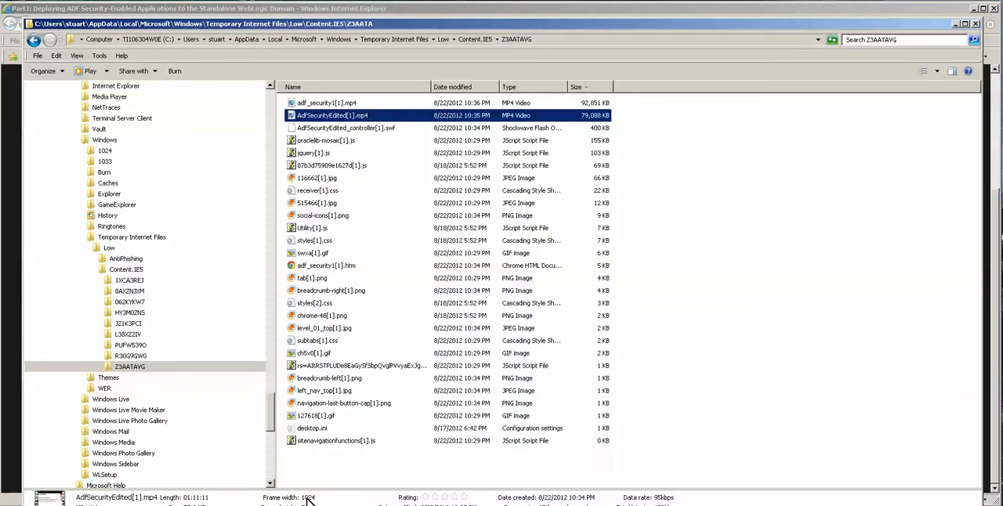
pyautogui.moveTo(311, 485)
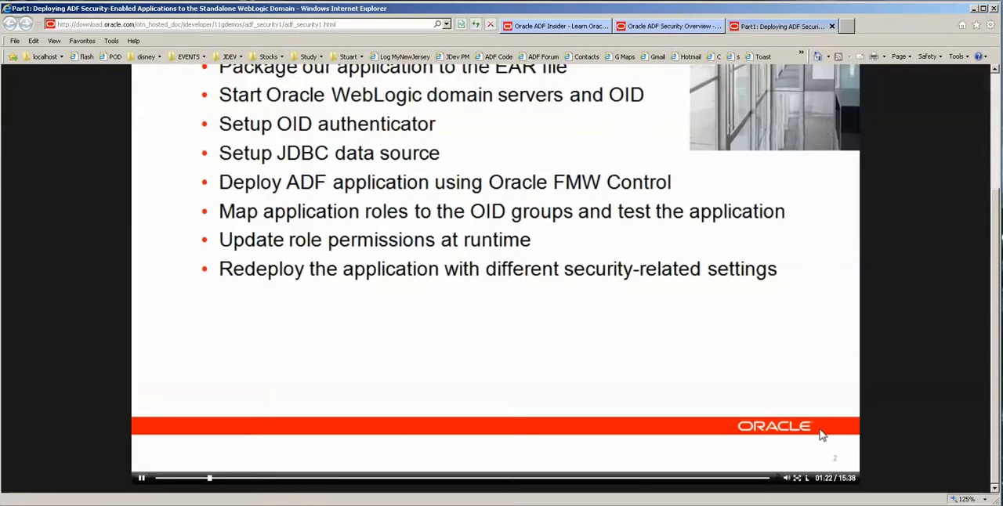
# - Seek the ADF Security video near its end, then return to the Z3AATAYG cache folder
pyautogui.click(766, 478)
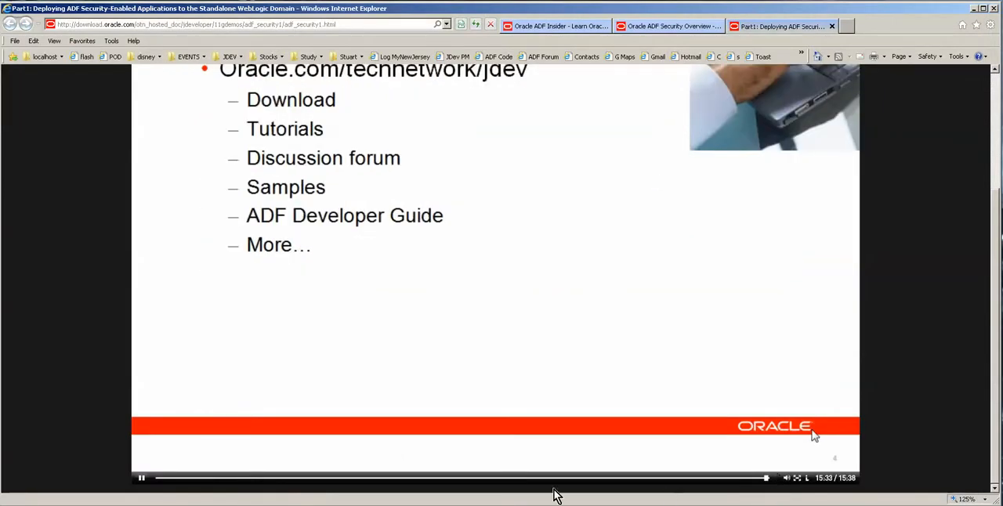
pyautogui.click(666, 25)
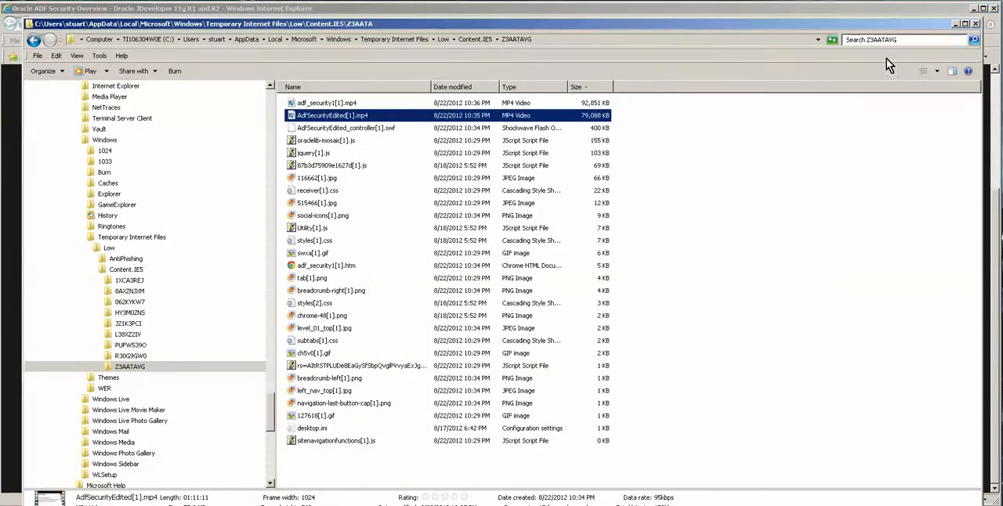
# - Search the cache folders for *.mp4 files to gather the session videos for copying to the desktop
pyautogui.click(901, 39)
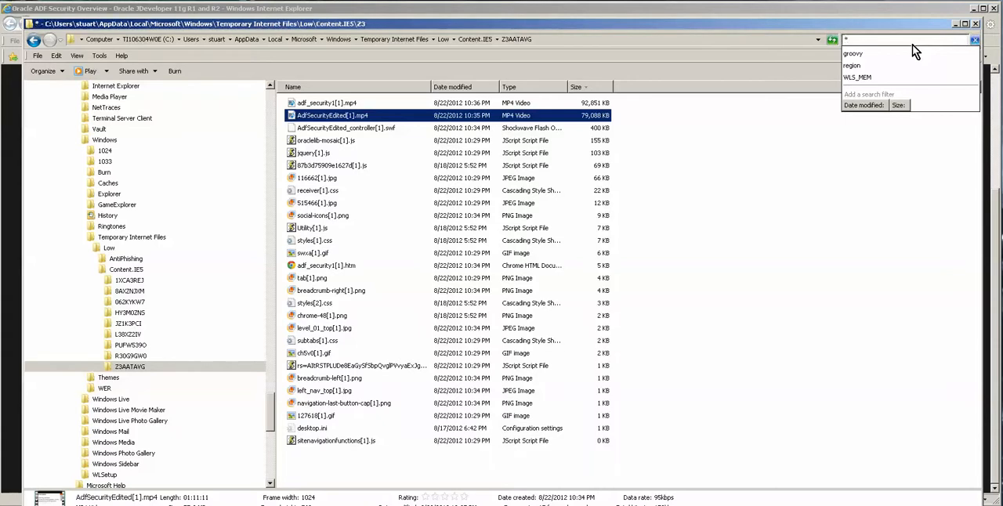
pyautogui.write('*.mp4')
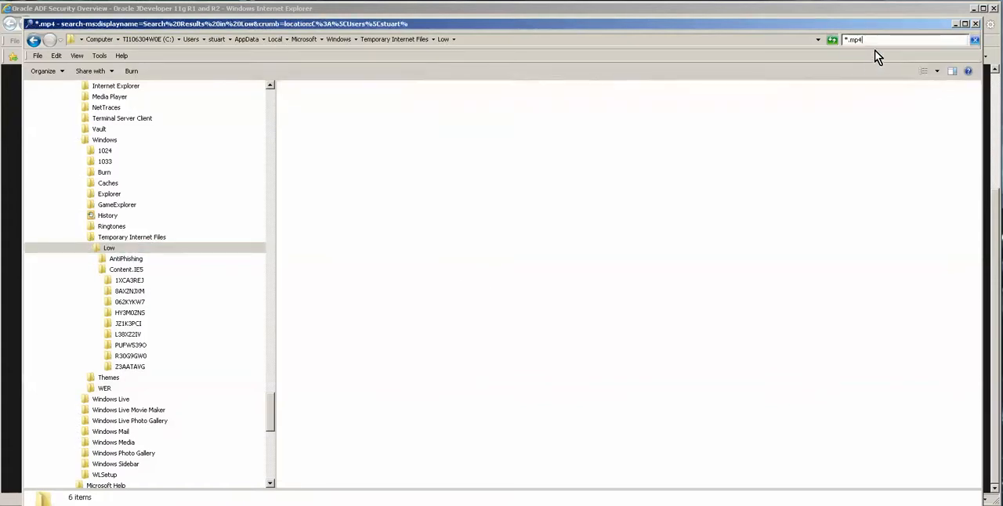
pyautogui.press('enter')
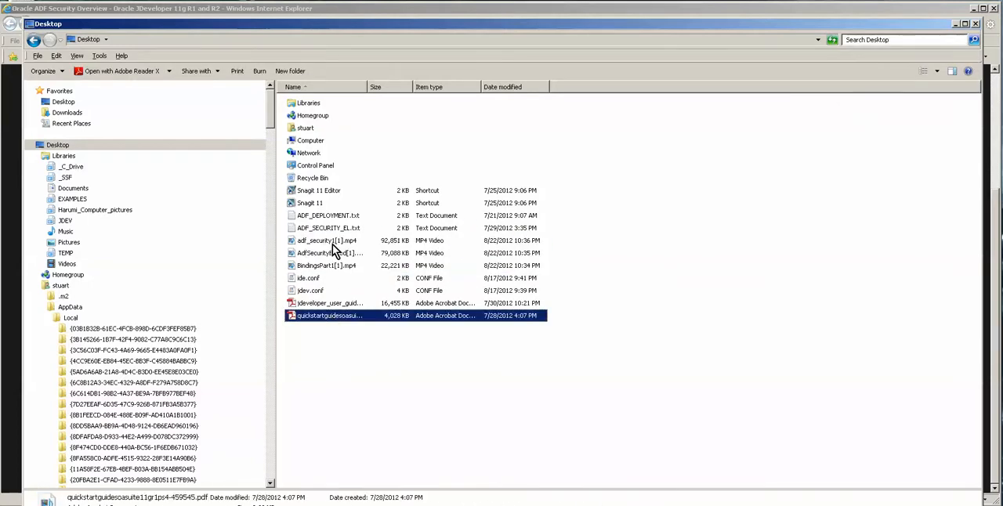
# - Play adf_security[1].mp4 from the Desktop in Windows Media Player with the player enlarged
pyautogui.doubleClick(326, 241)
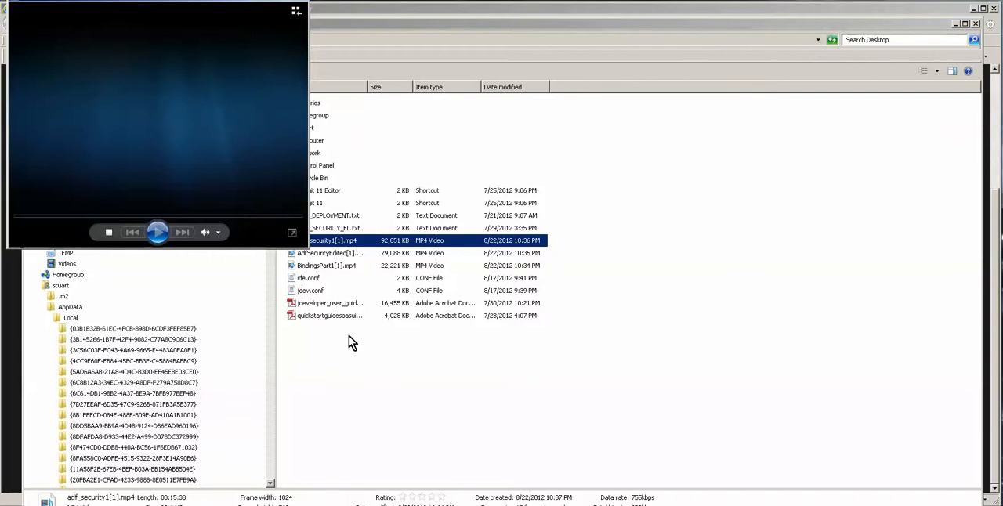
pyautogui.click(157, 232)
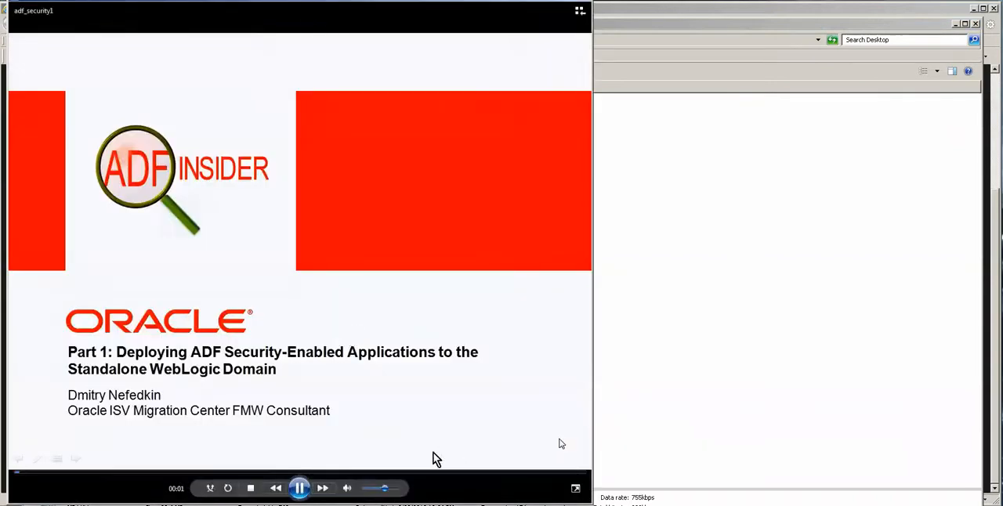